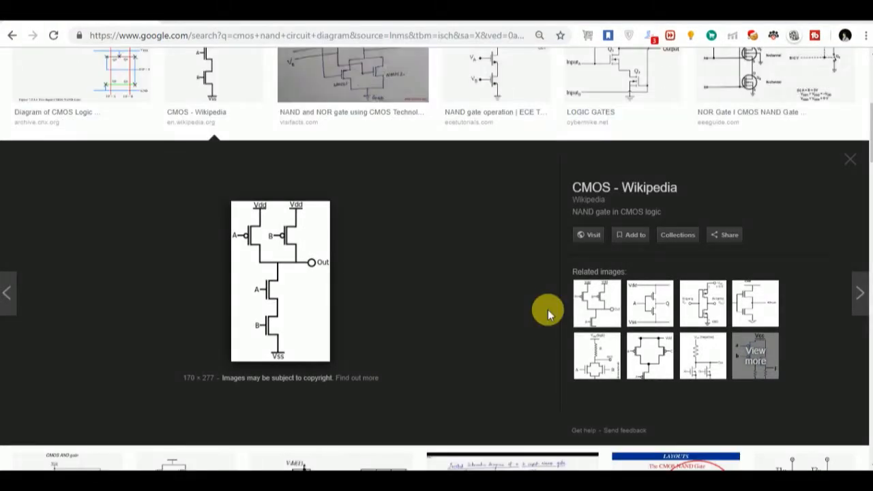
mouse_move(302, 317)
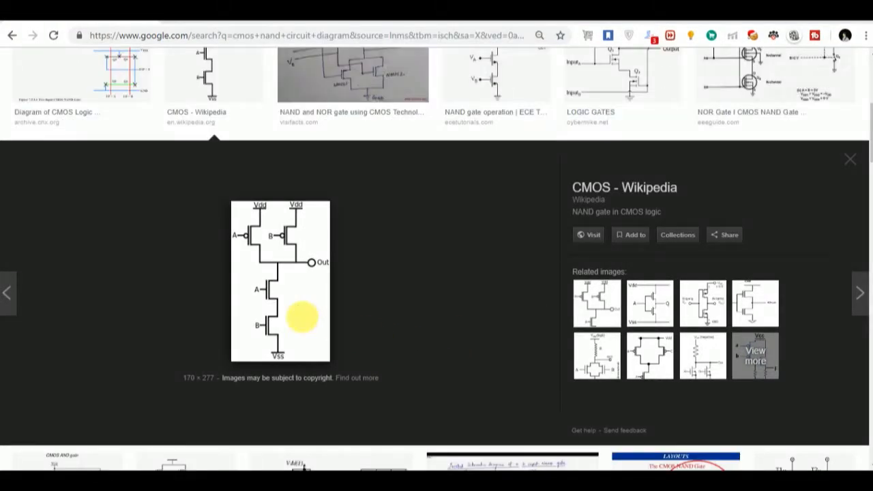
mouse_move(304, 251)
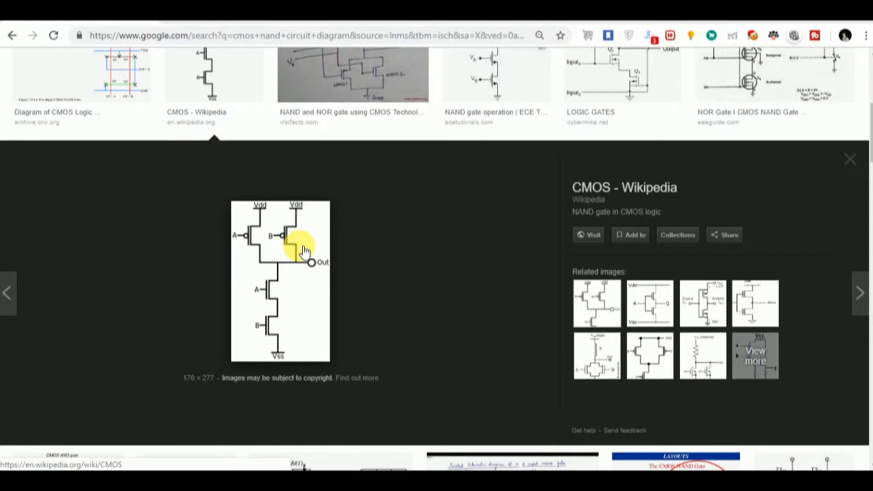
mouse_move(284, 338)
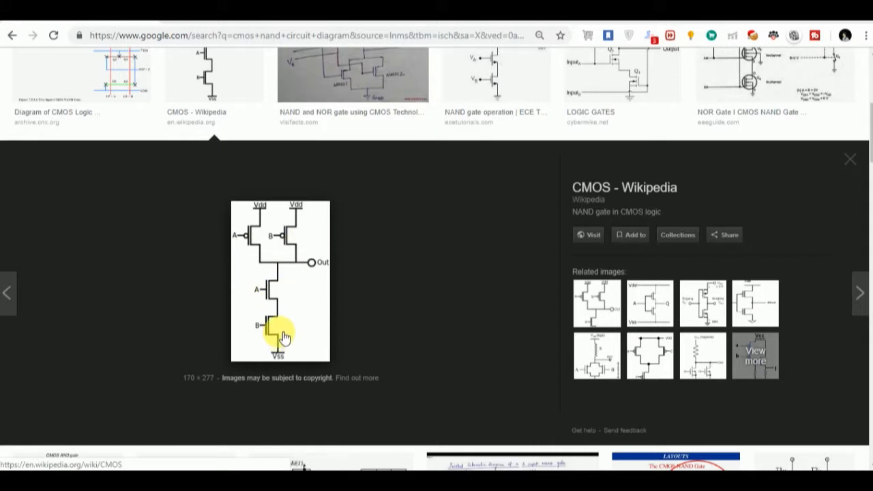
mouse_move(252, 259)
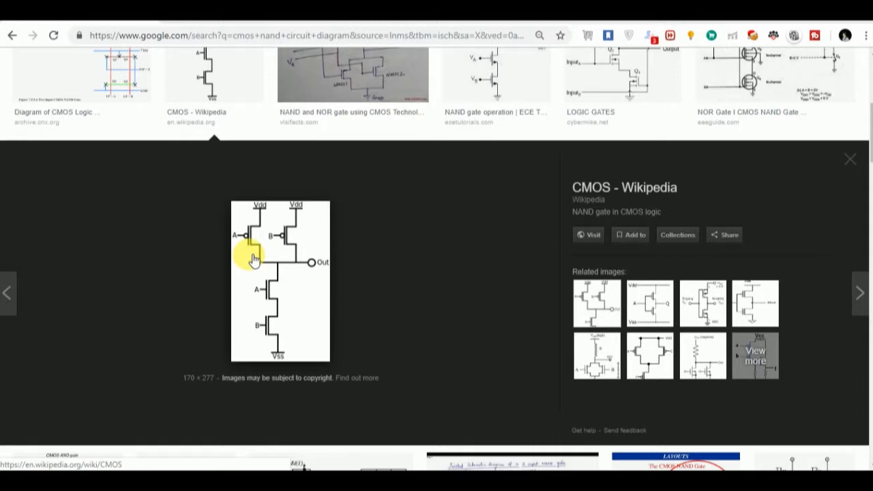
mouse_move(262, 262)
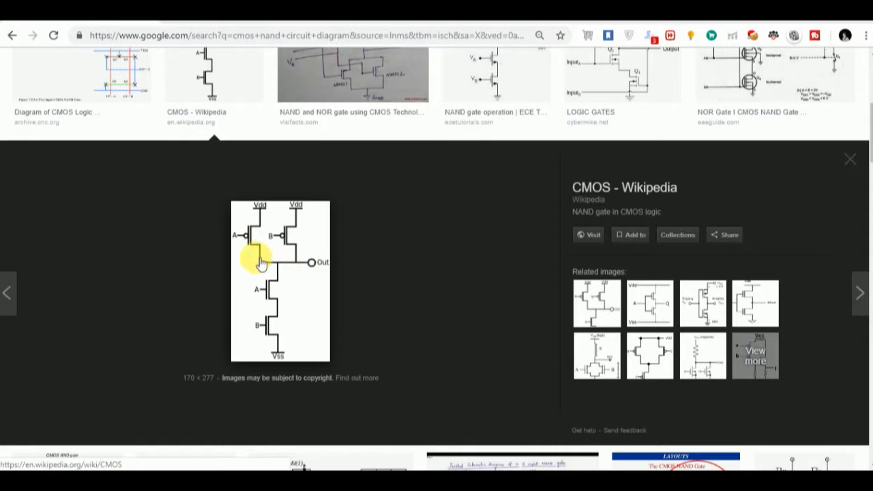
mouse_move(243, 252)
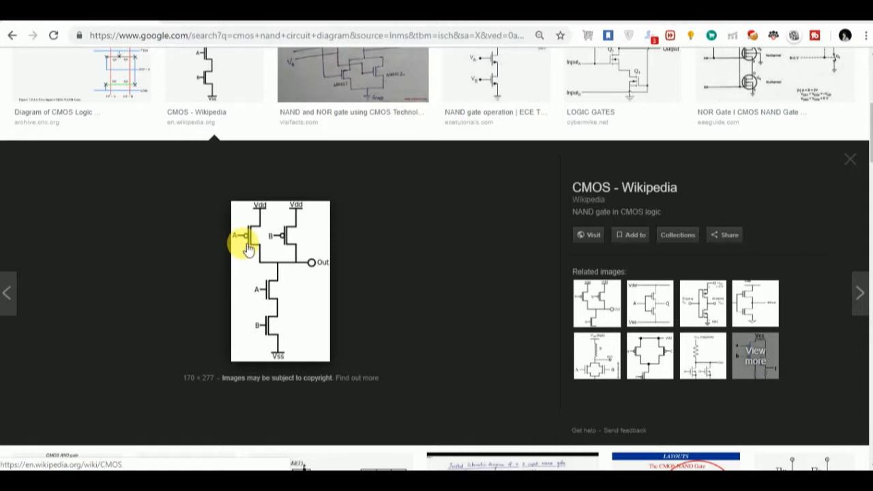
mouse_move(257, 301)
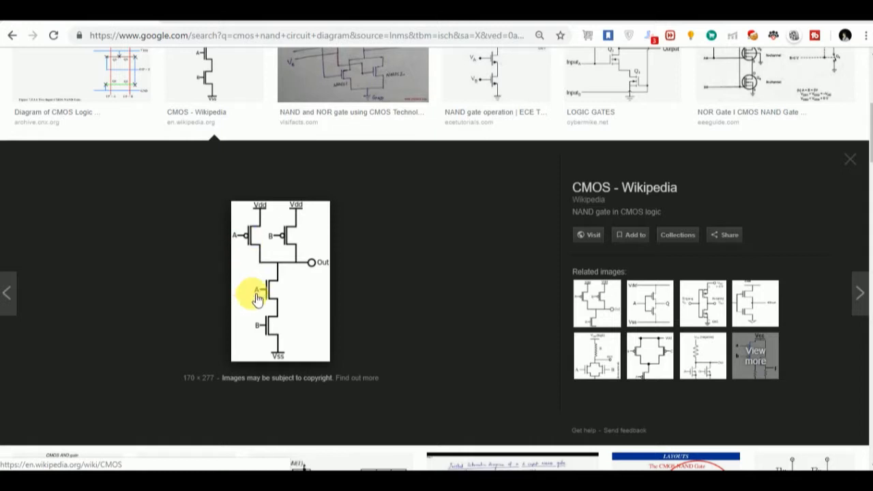
mouse_move(263, 285)
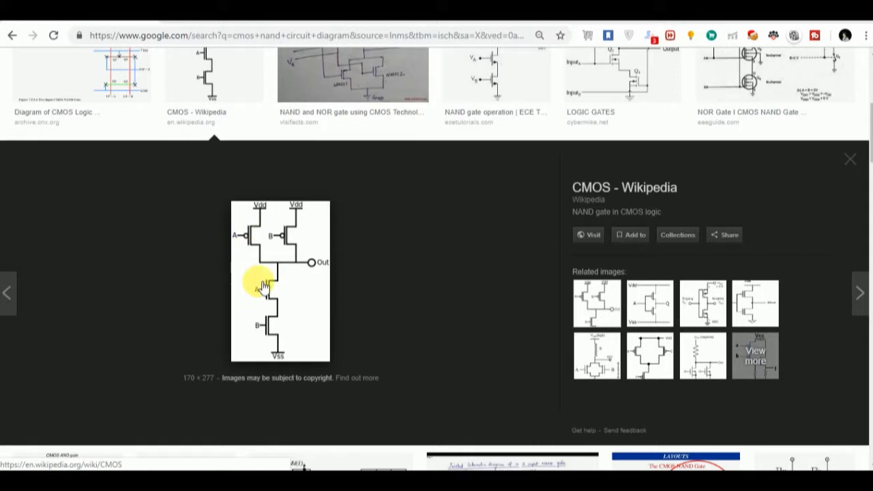
mouse_move(244, 245)
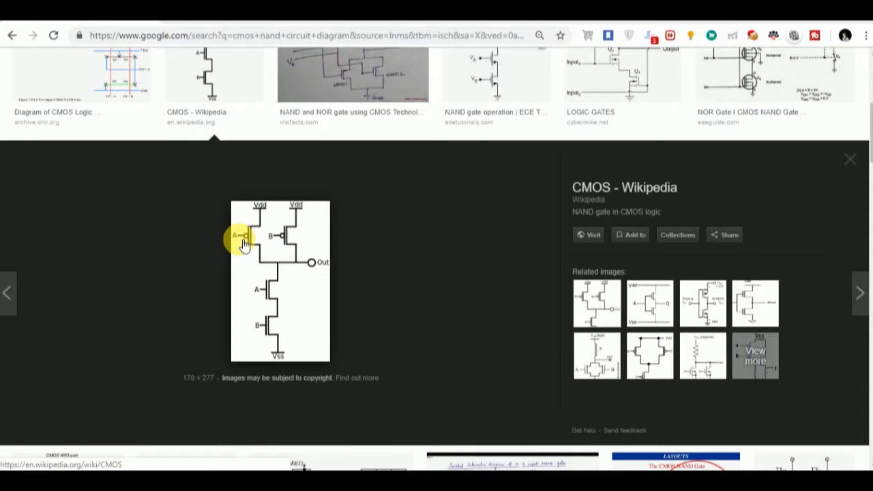
mouse_move(272, 294)
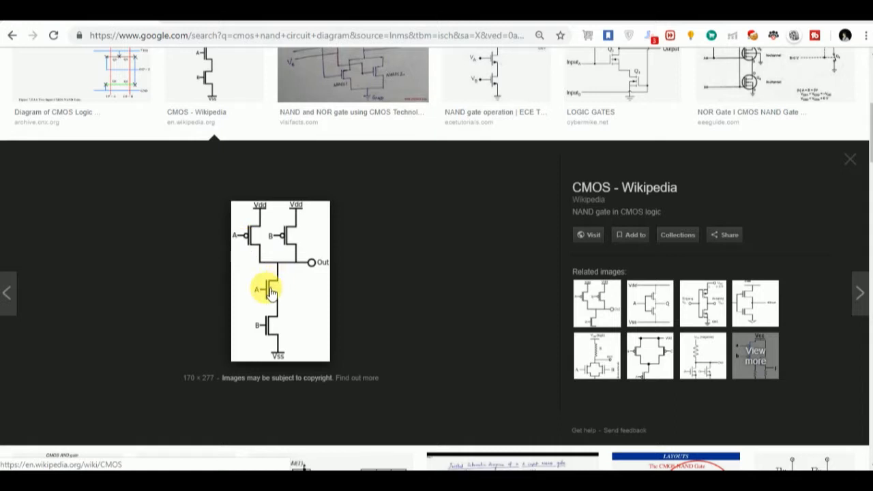
mouse_move(249, 287)
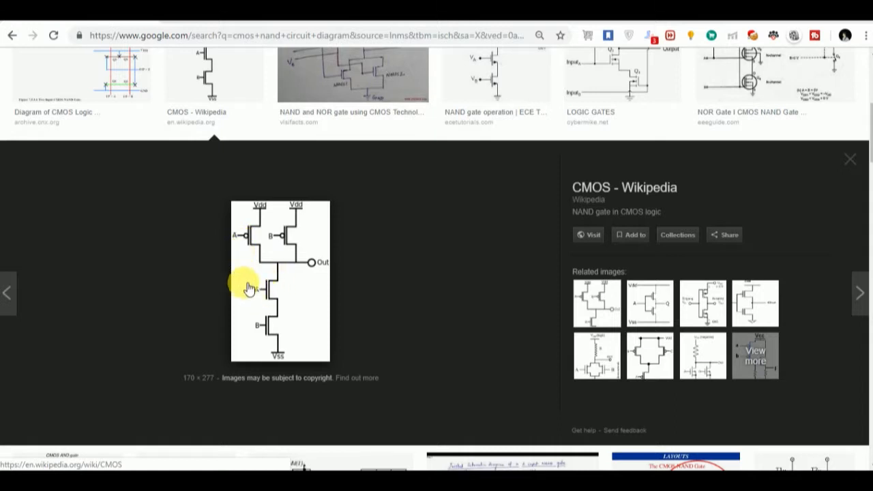
mouse_move(290, 255)
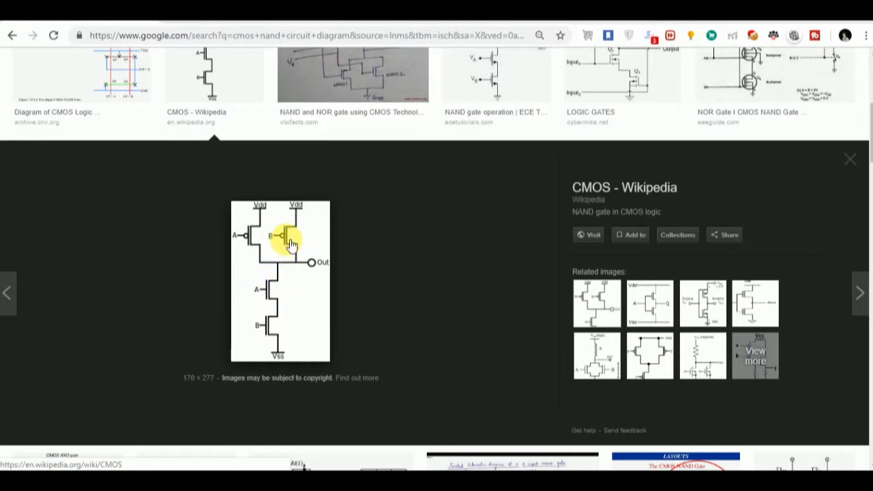
mouse_move(277, 335)
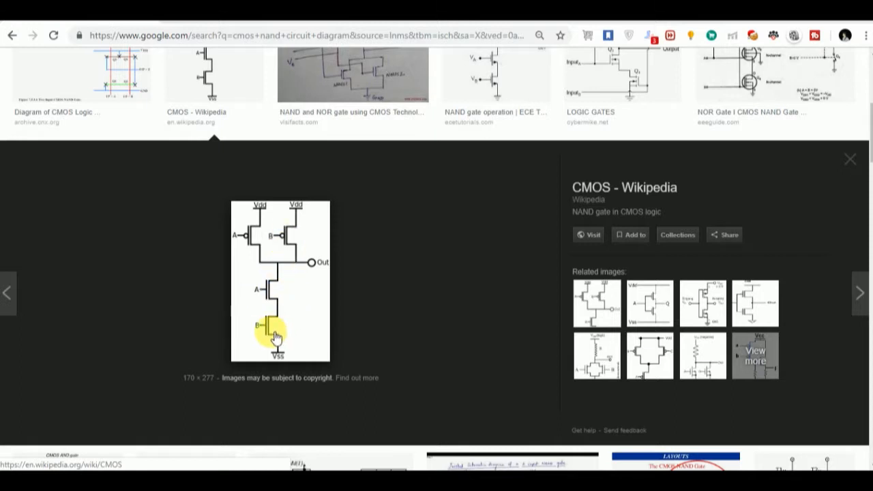
mouse_move(273, 256)
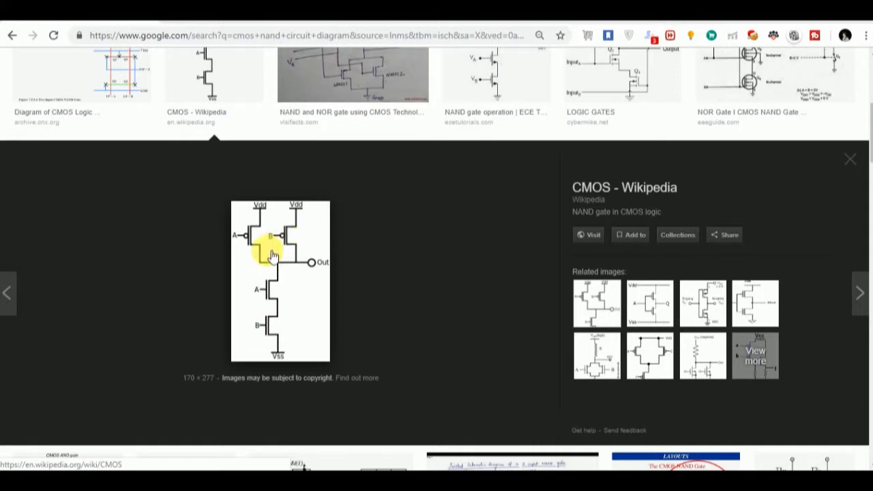
mouse_move(300, 307)
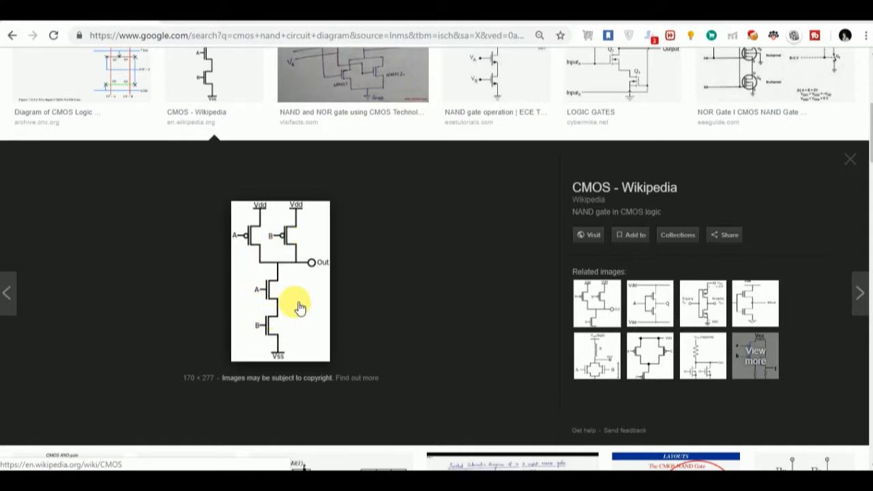
mouse_move(266, 217)
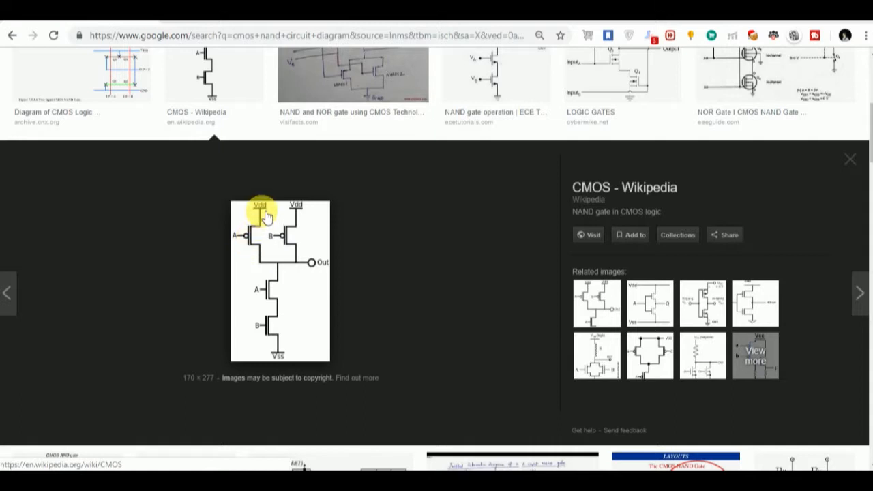
mouse_move(301, 235)
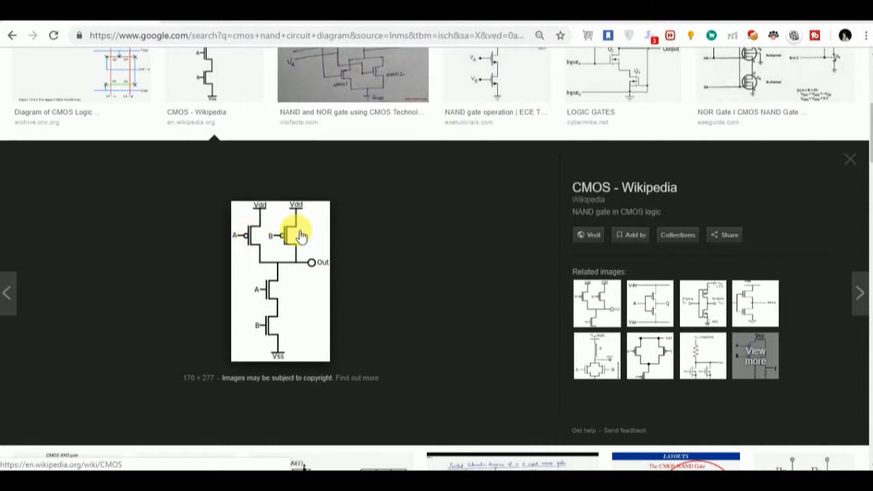
mouse_move(302, 215)
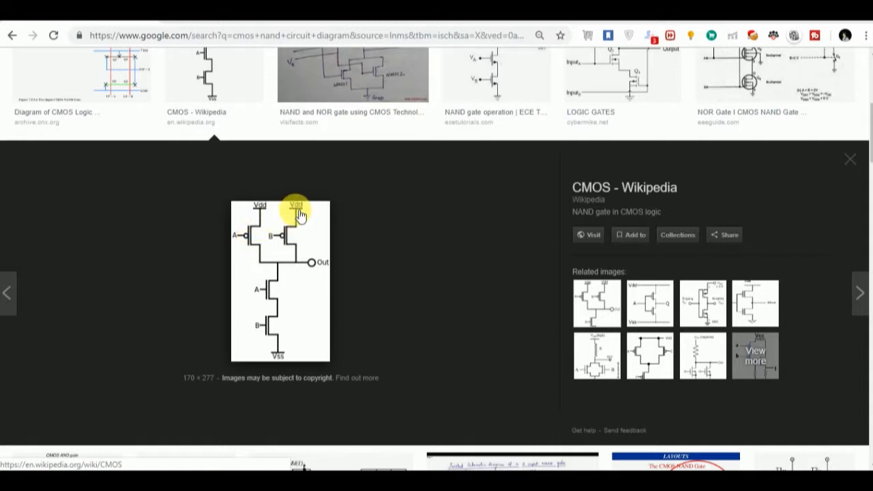
mouse_move(276, 341)
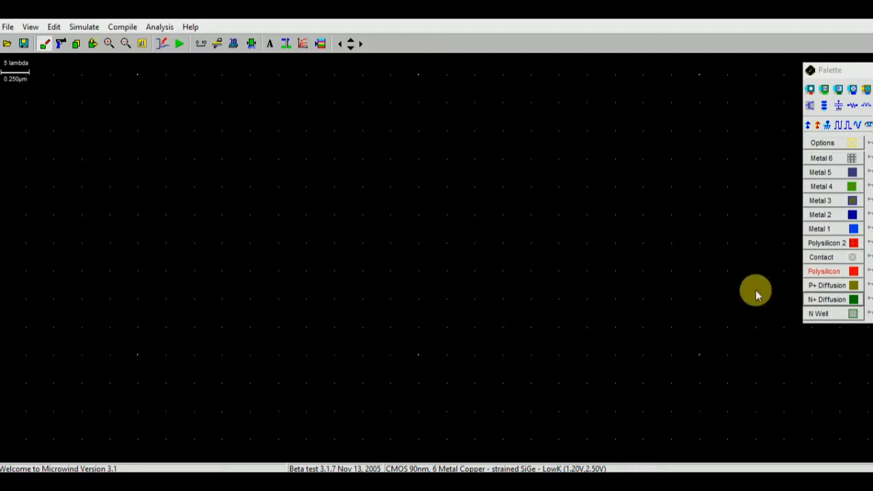
Draw a long P+ diffusion strip near the top and an N+ strip below it
click(827, 285)
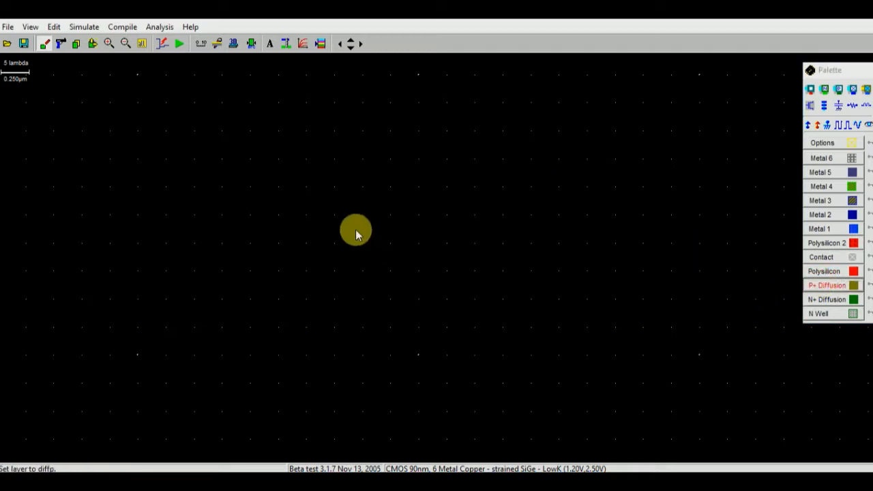
mouse_move(605, 147)
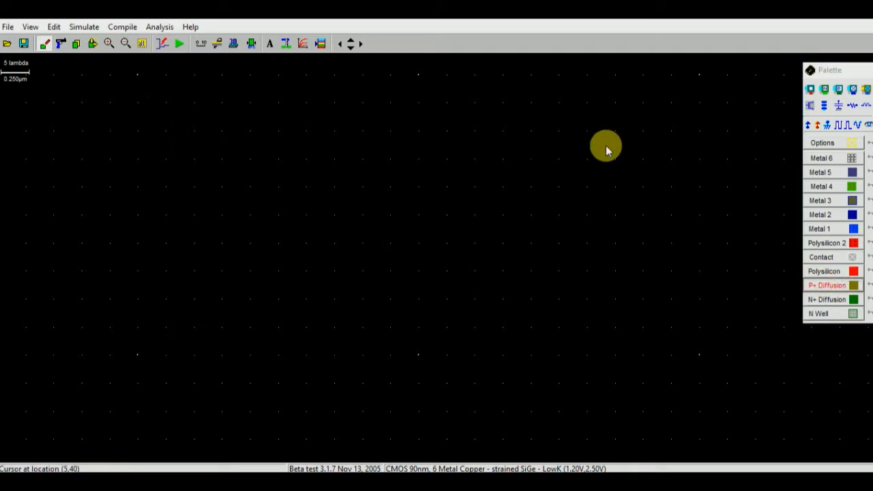
mouse_move(174, 140)
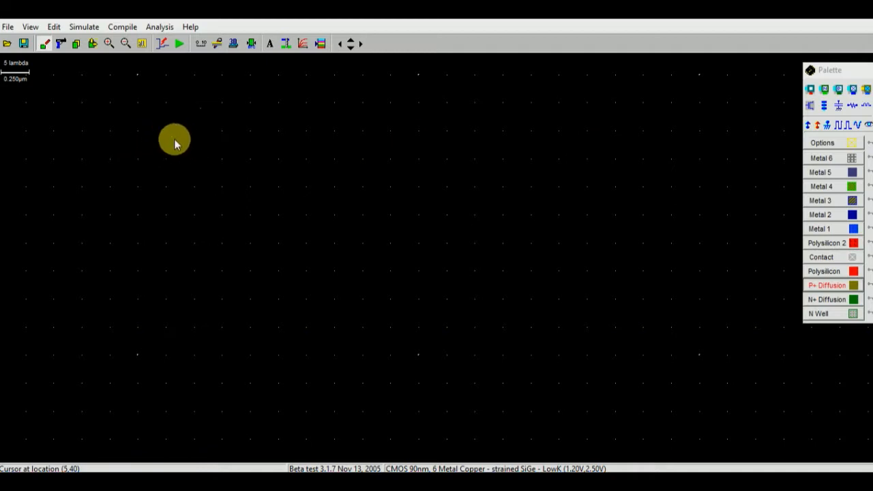
drag(175, 142, 531, 162)
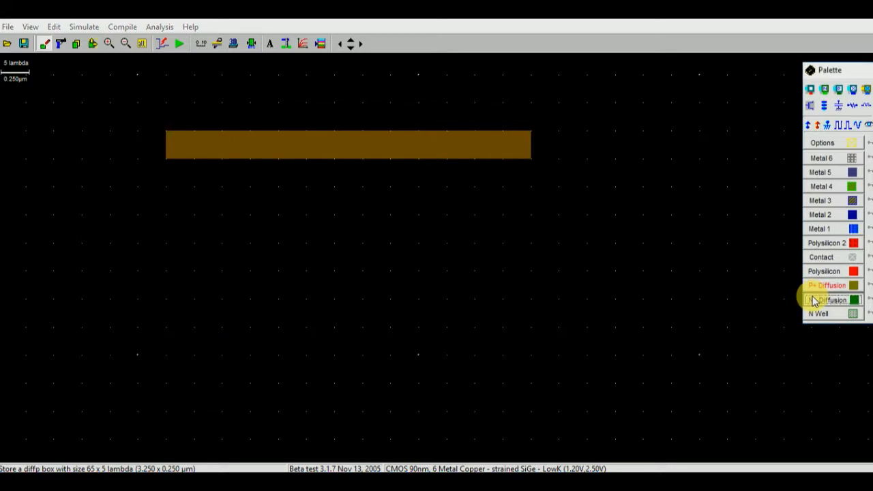
click(826, 300)
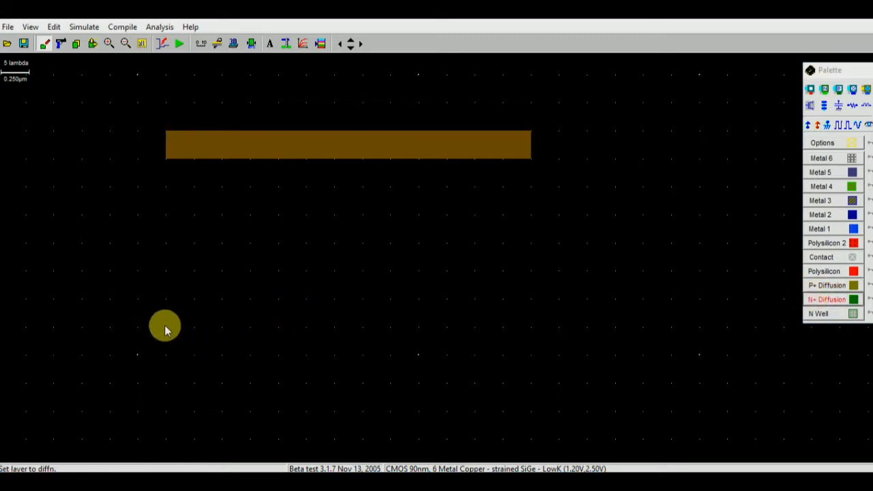
drag(165, 329, 537, 354)
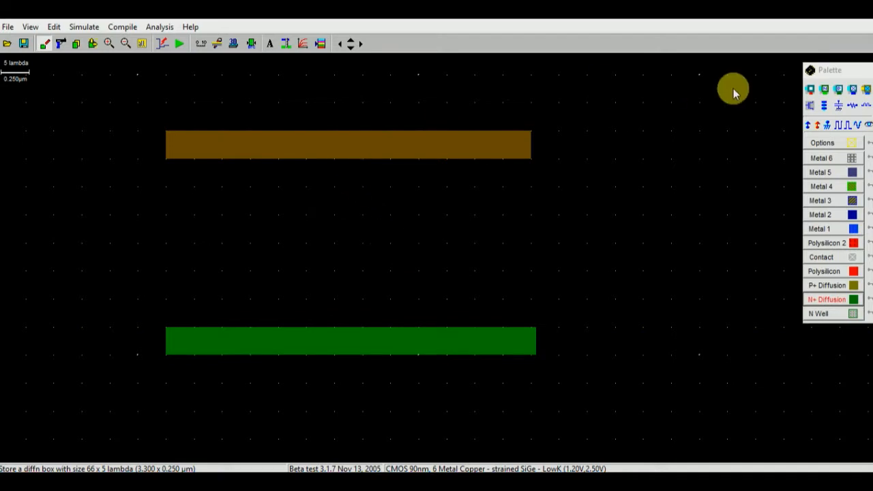
Place diffusion contacts at the middles of both strips and the P+ strip's right end
click(810, 90)
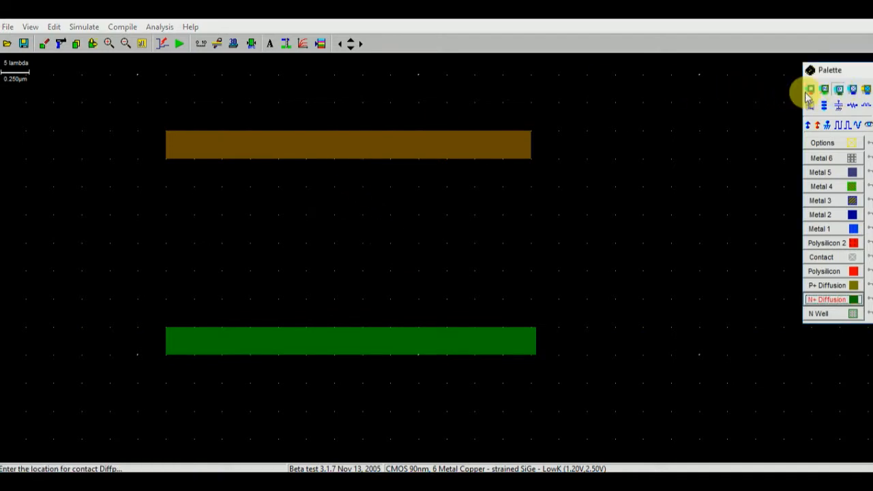
click(344, 143)
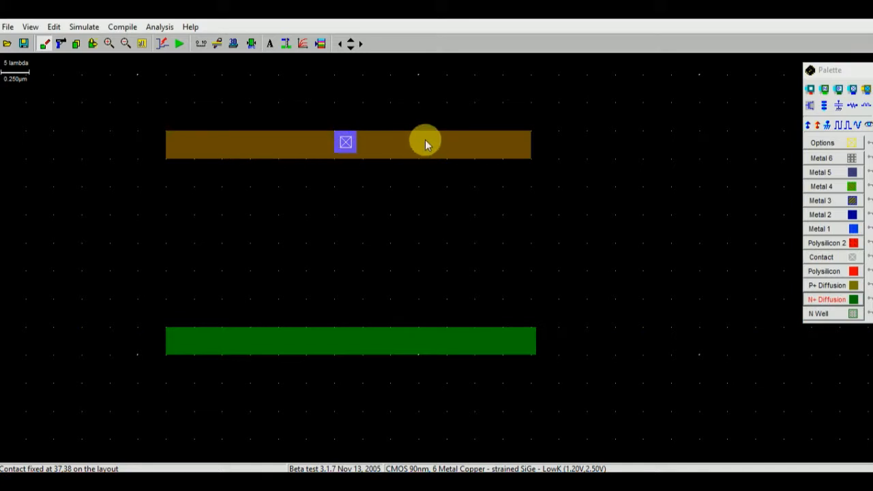
mouse_move(838, 89)
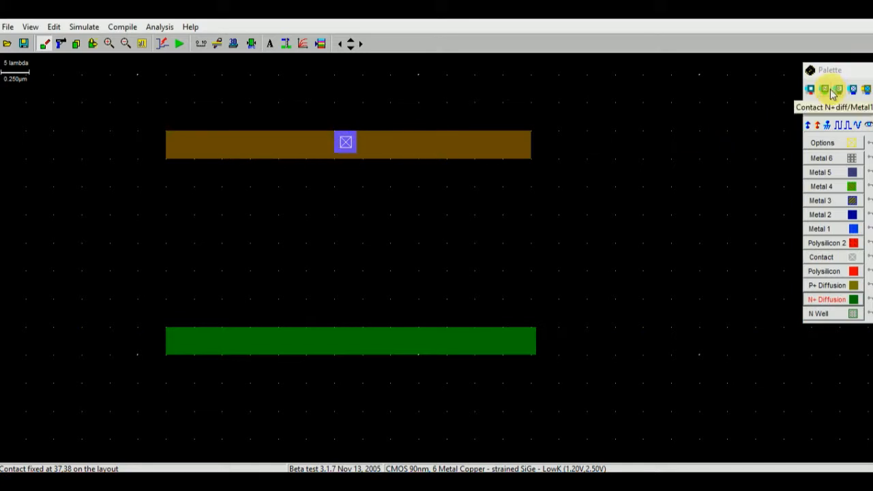
click(827, 299)
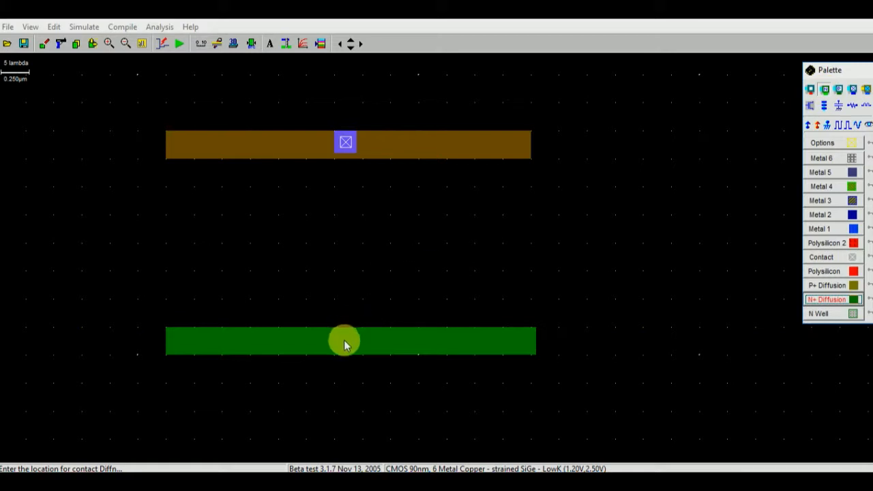
click(344, 342)
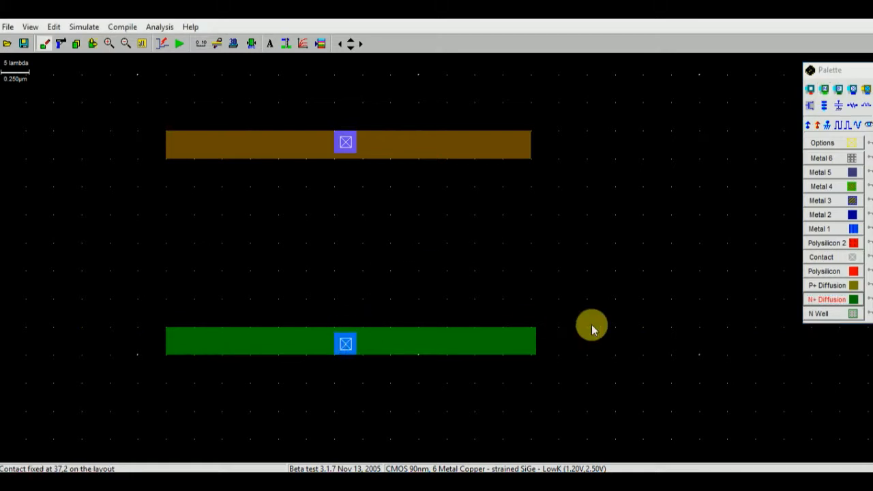
mouse_move(437, 341)
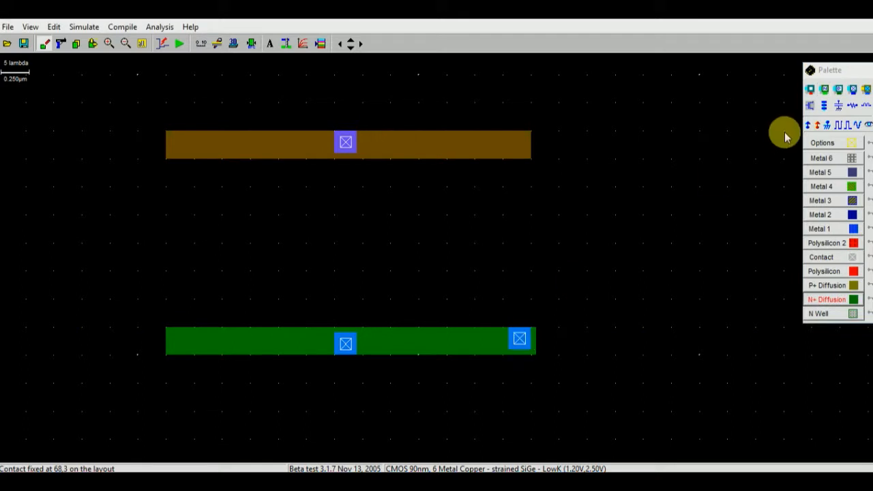
click(826, 299)
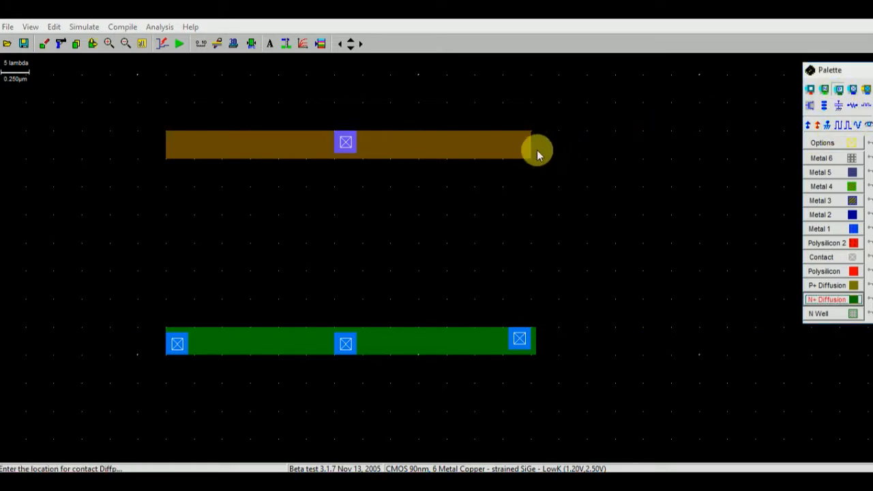
click(537, 149)
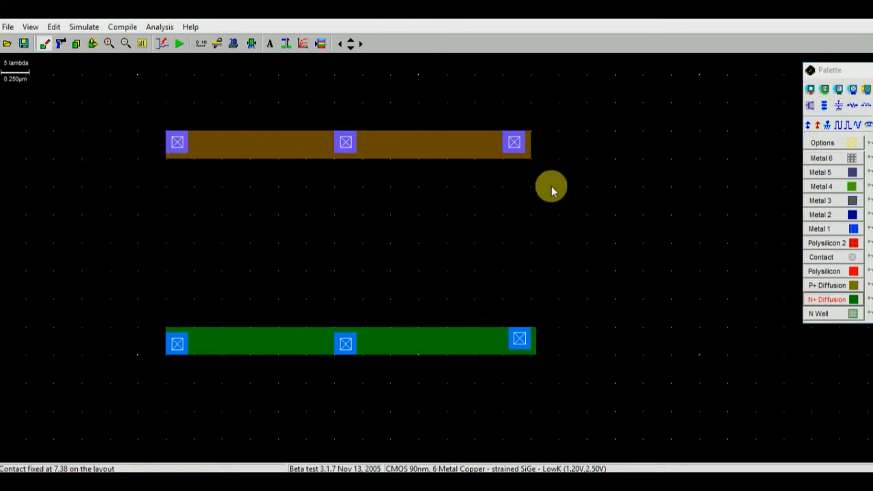
mouse_move(176, 160)
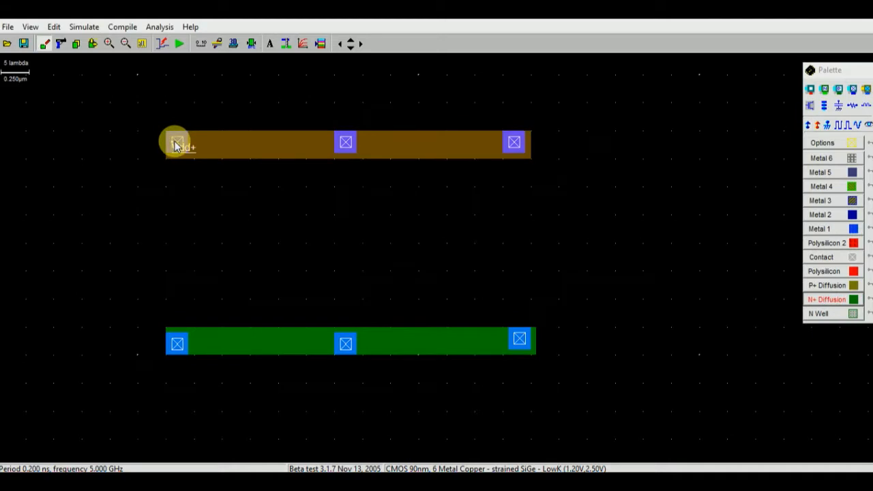
mouse_move(798, 273)
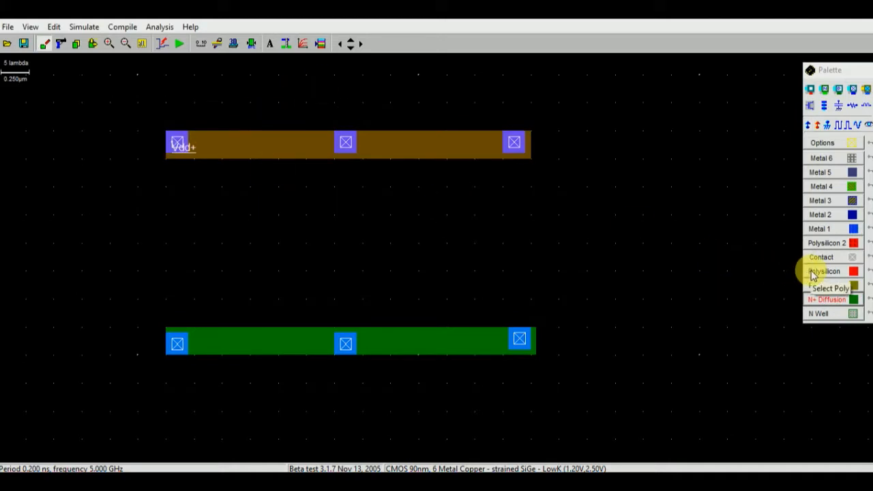
Select the Polysilicon layer in the Palette for the left gate
click(825, 270)
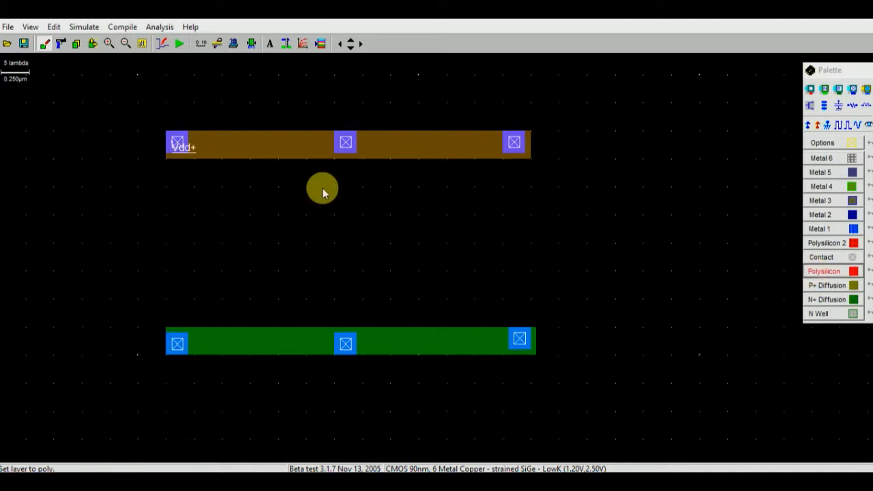
mouse_move(259, 340)
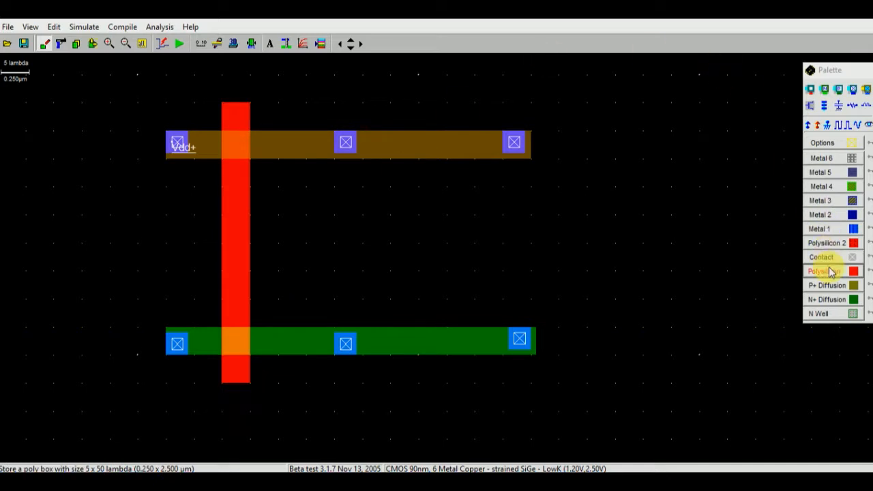
click(825, 271)
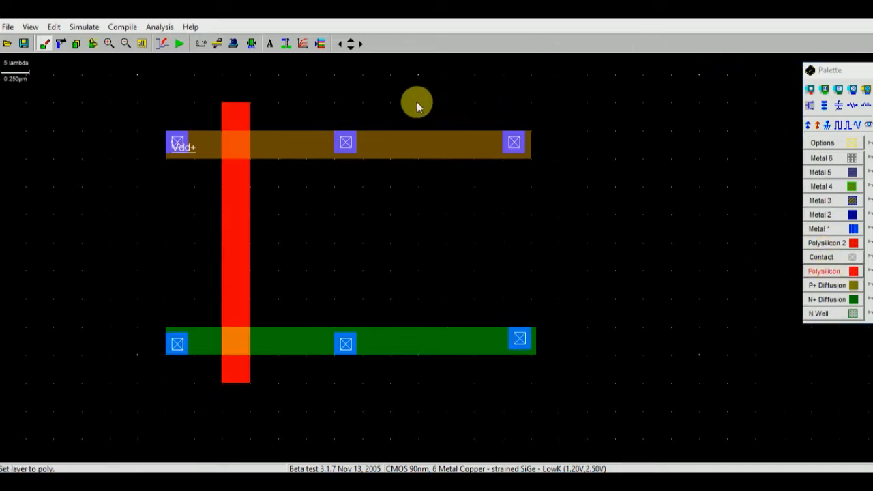
Draw the right polysilicon gate and assign clock1 and clock2 to the two gates
drag(420, 103, 447, 392)
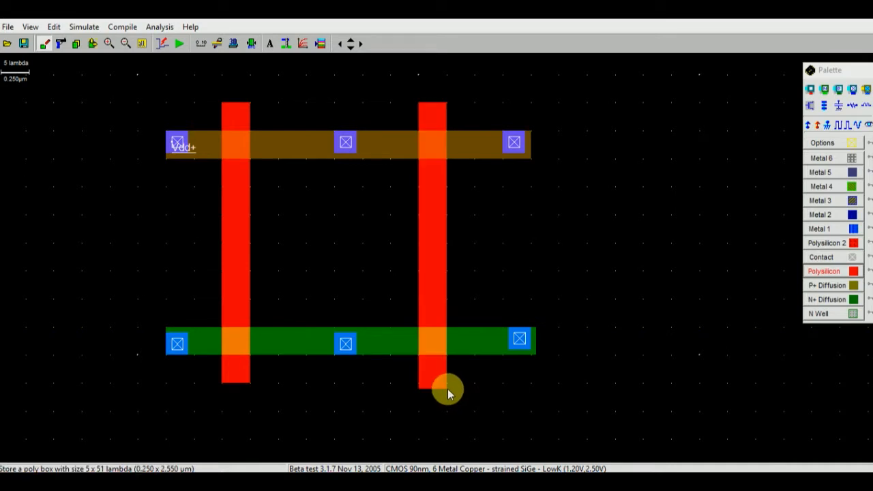
mouse_move(844, 125)
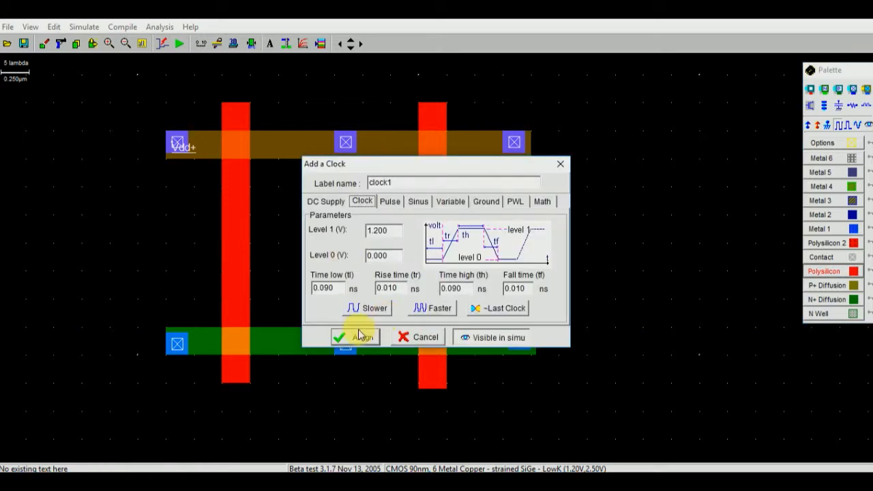
click(355, 336)
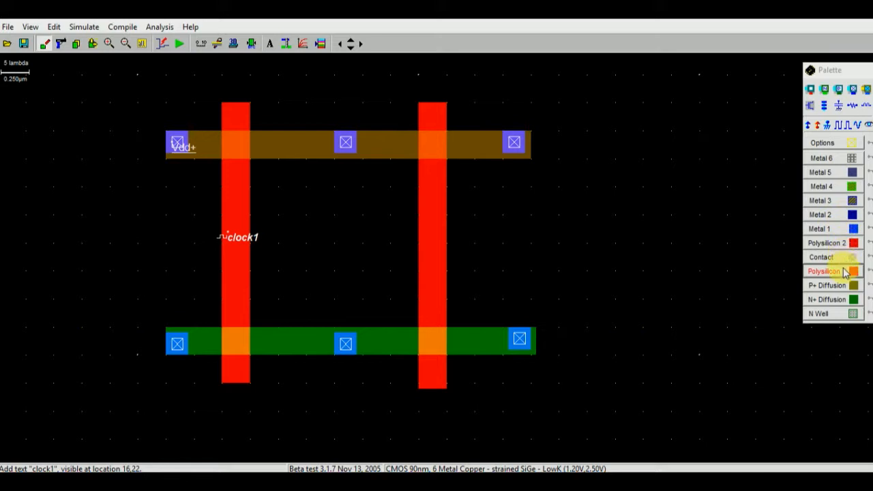
click(825, 271)
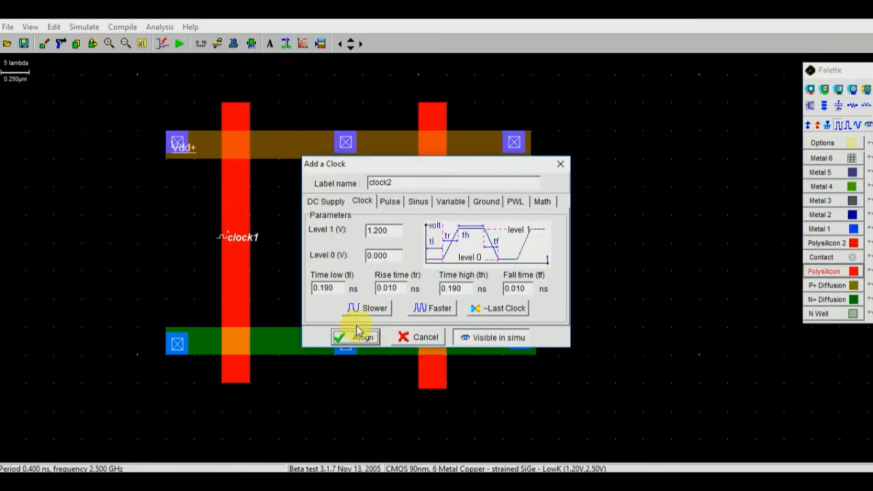
click(355, 337)
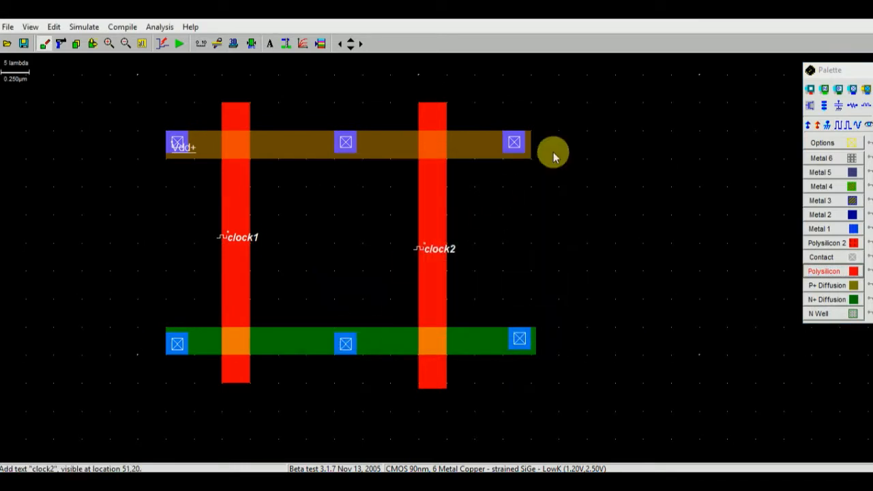
mouse_move(517, 144)
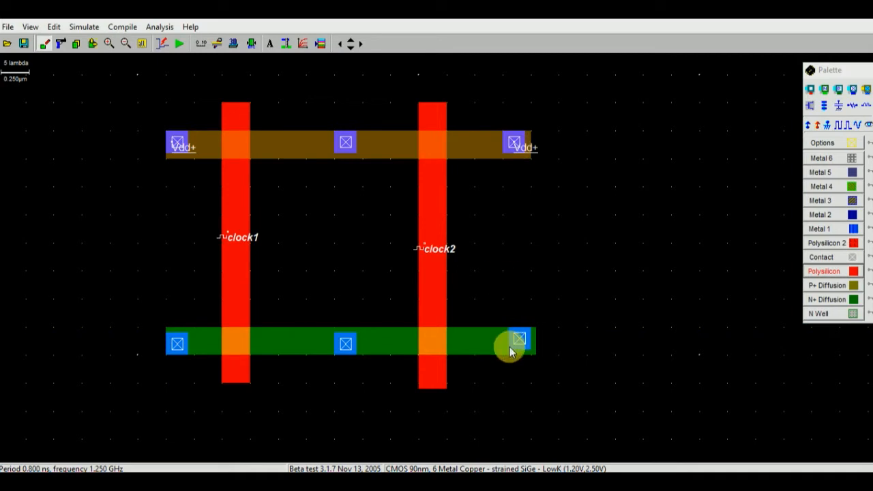
mouse_move(824, 126)
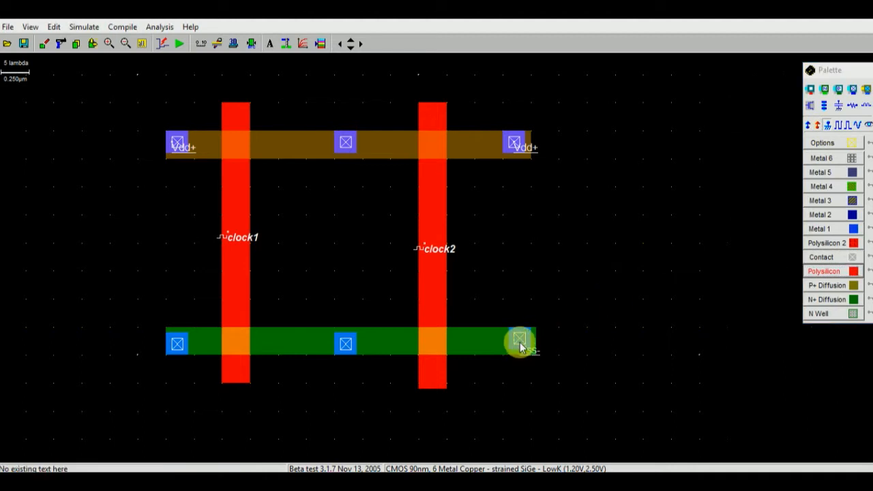
Mark the right N+ contact as the Vss- ground
click(520, 344)
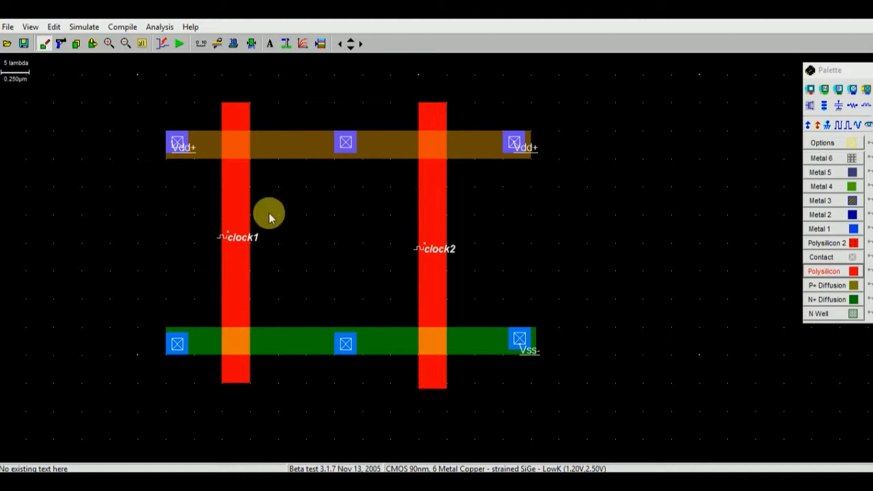
mouse_move(635, 186)
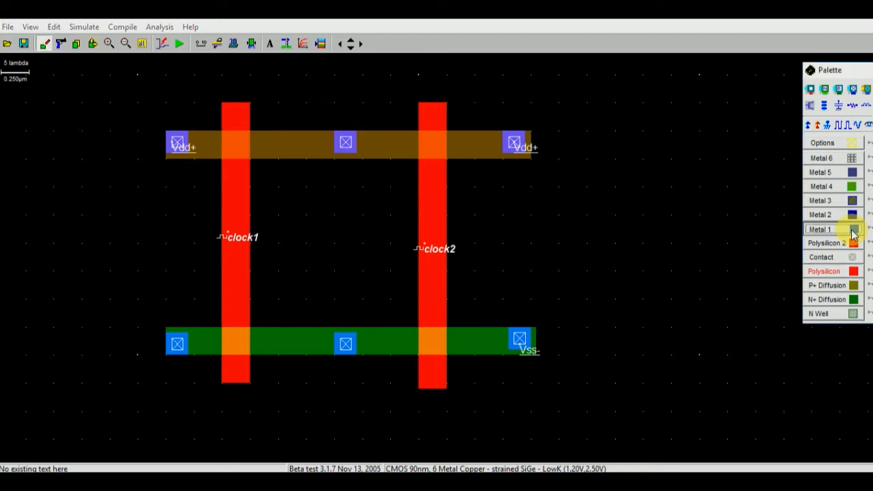
Draw L-shaped Metal 1 wiring from the middle P+ contact to the left N+ contact
click(819, 228)
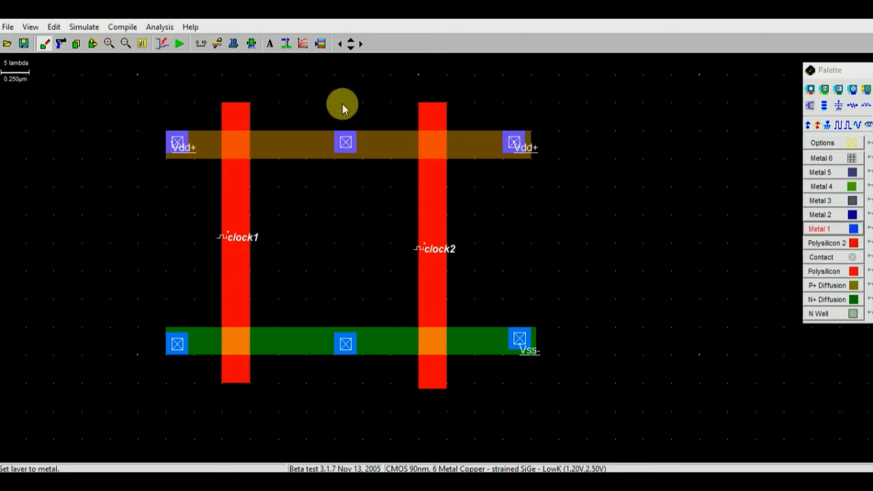
mouse_move(334, 107)
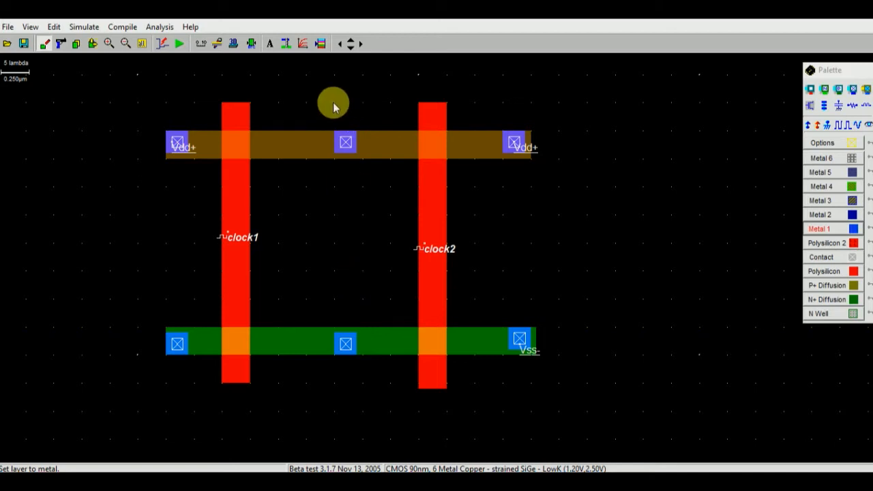
drag(334, 108, 361, 286)
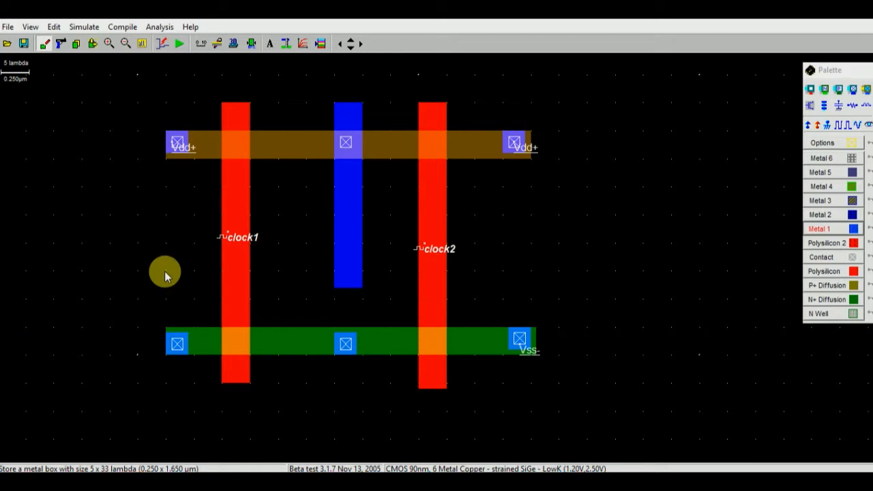
drag(165, 273, 362, 297)
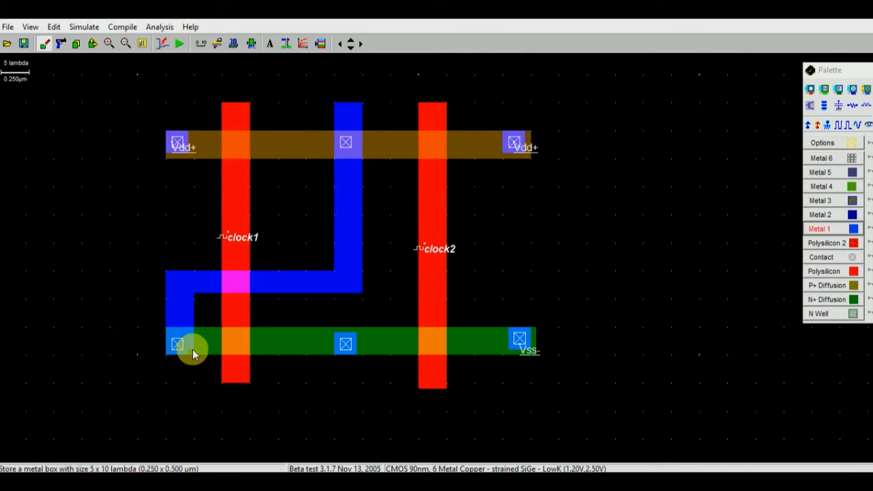
mouse_move(305, 256)
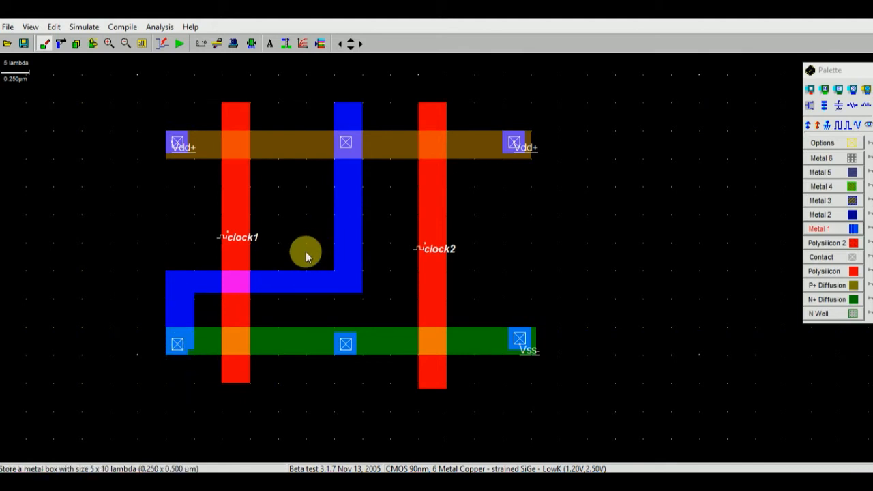
mouse_move(281, 262)
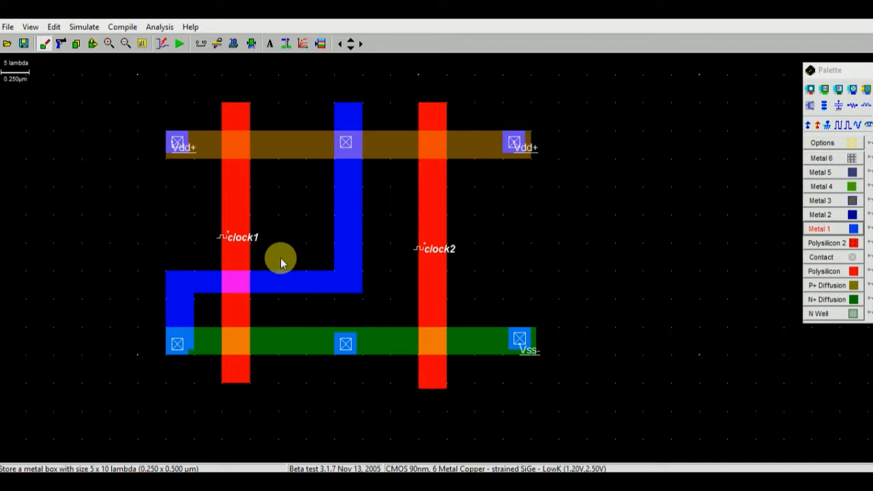
mouse_move(302, 258)
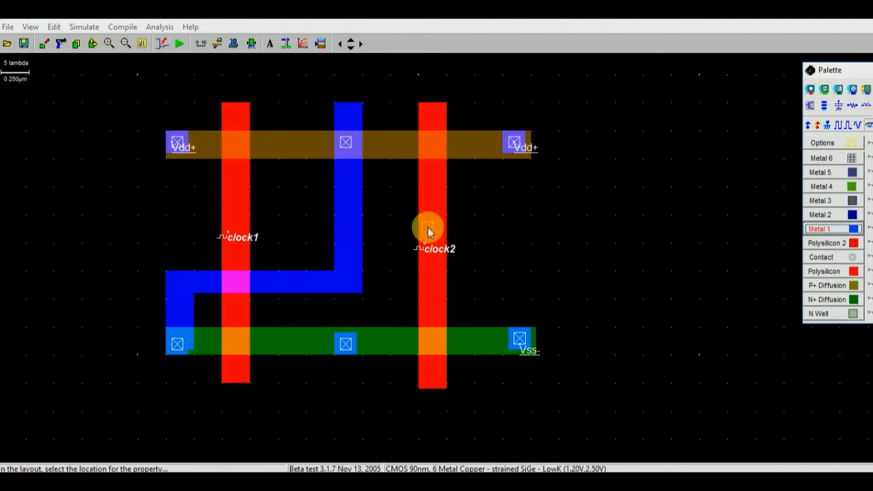
Label the metal output s1 and draw an N-well over the top P+ region
click(429, 228)
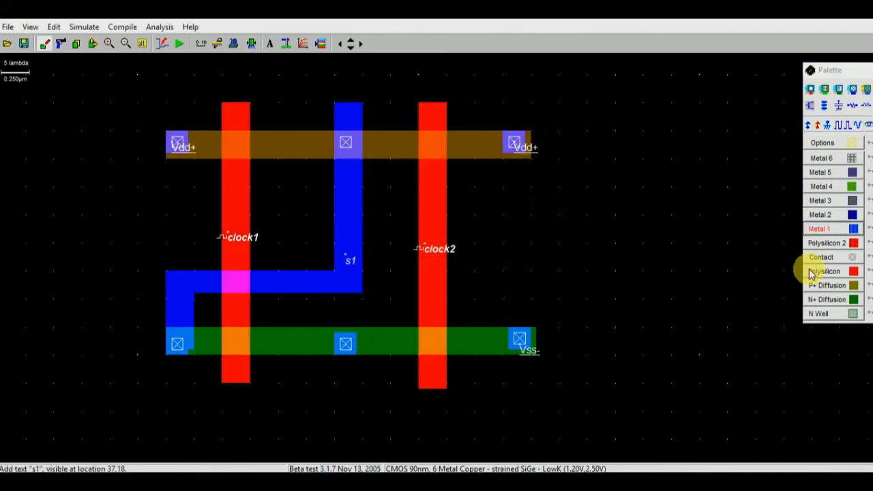
click(822, 313)
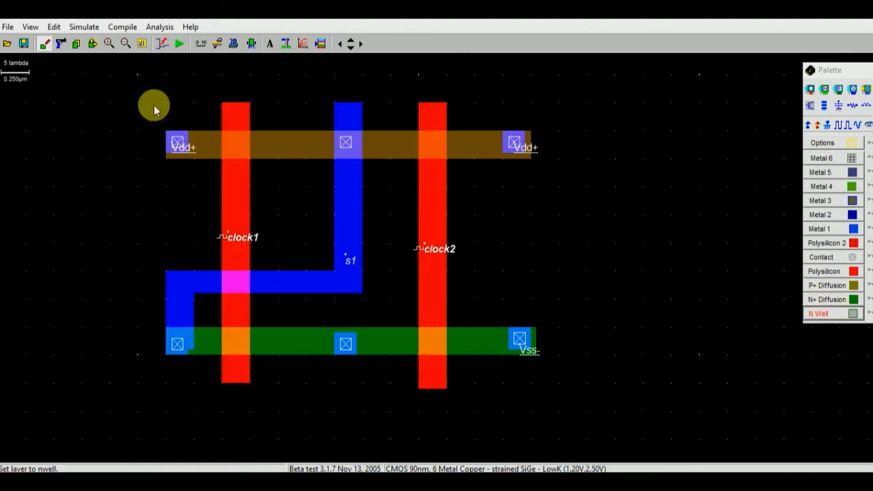
drag(153, 106, 619, 211)
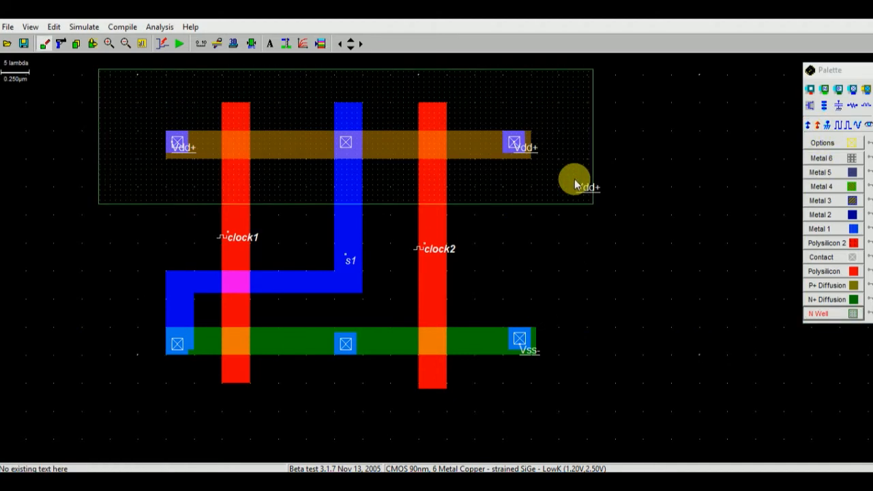
mouse_move(290, 114)
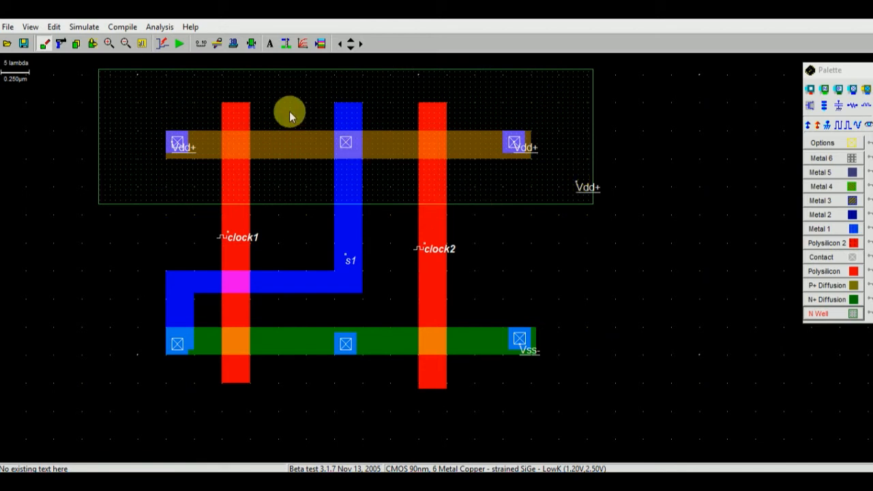
mouse_move(252, 43)
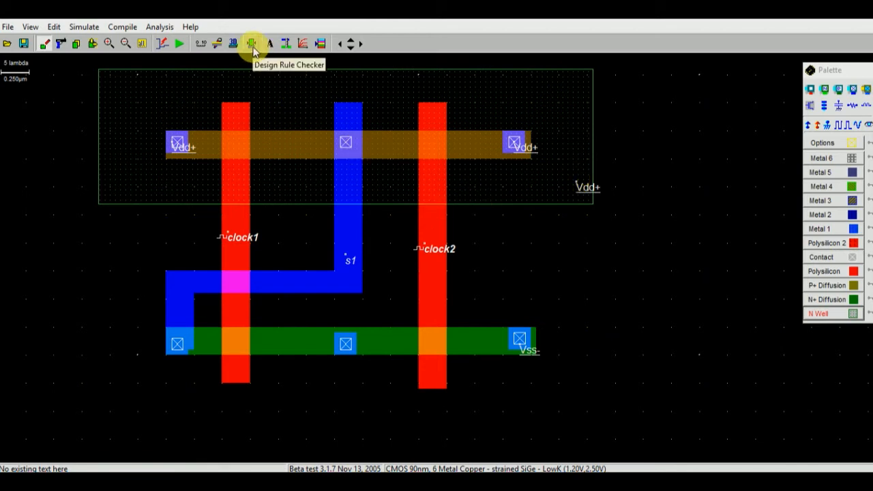
Run the design rule check, then speed clock2 up to a 0.2 ns period
click(251, 43)
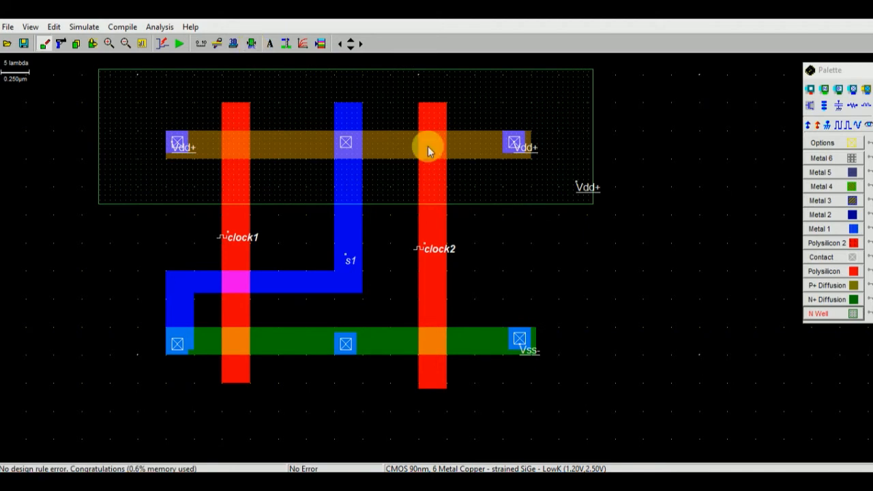
mouse_move(469, 178)
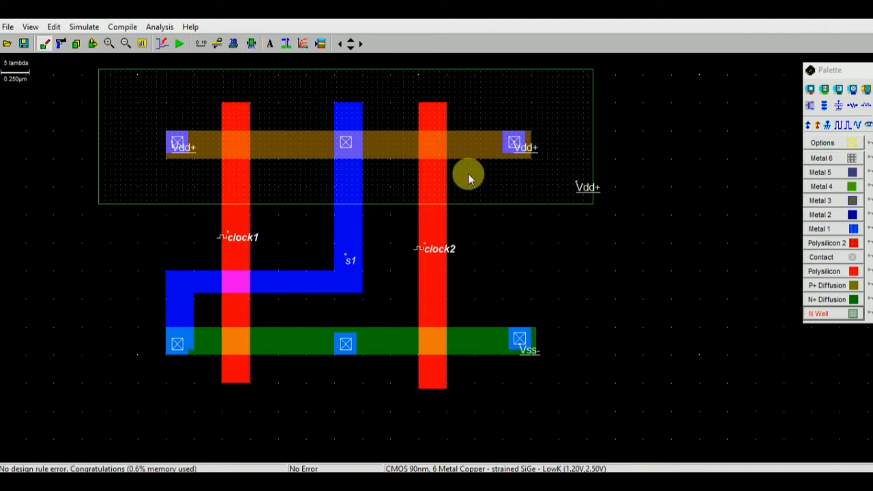
mouse_move(428, 260)
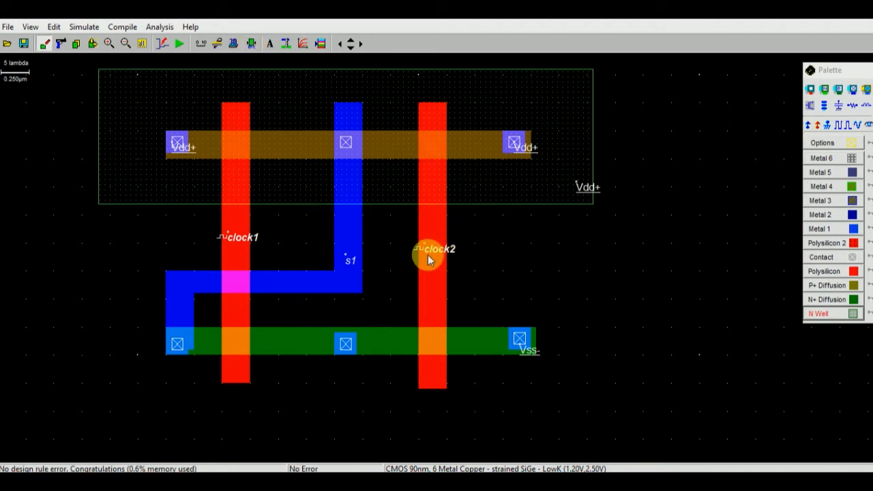
double_click(429, 258)
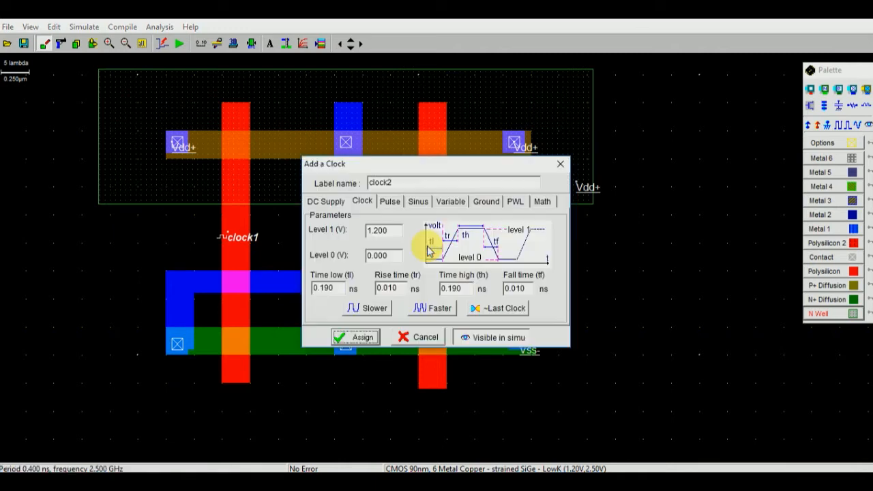
click(431, 308)
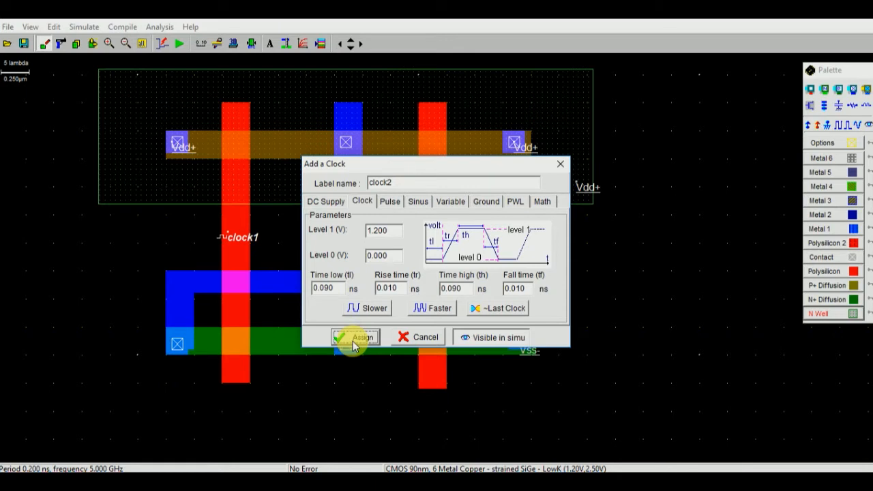
click(355, 337)
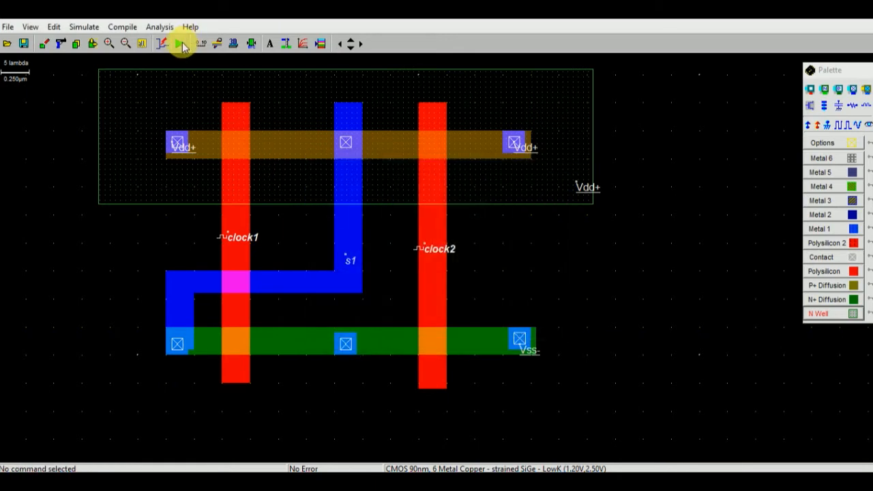
click(180, 43)
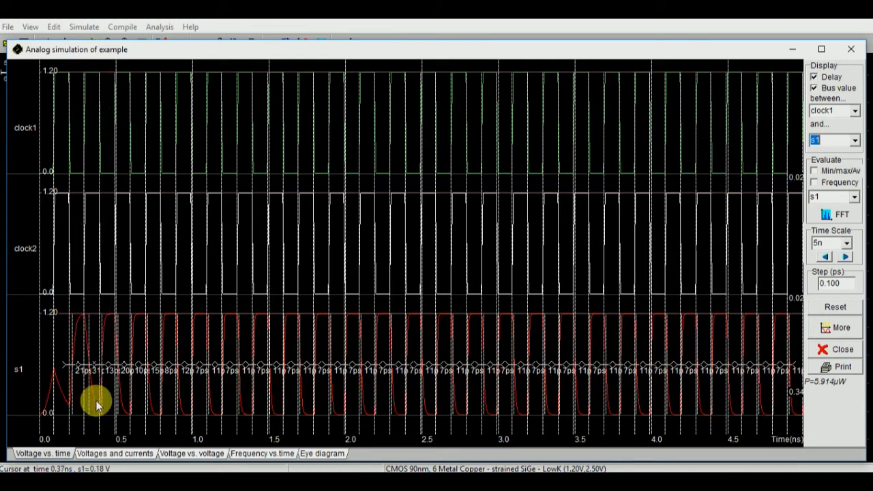
mouse_move(129, 77)
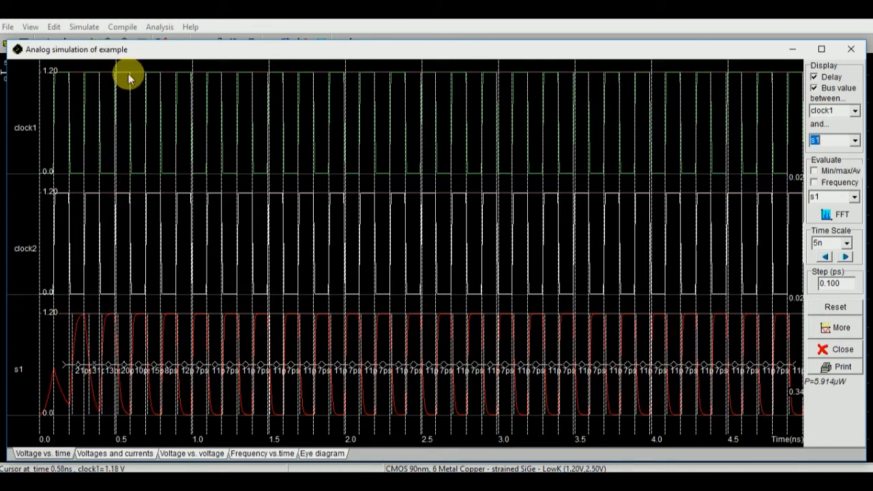
mouse_move(119, 283)
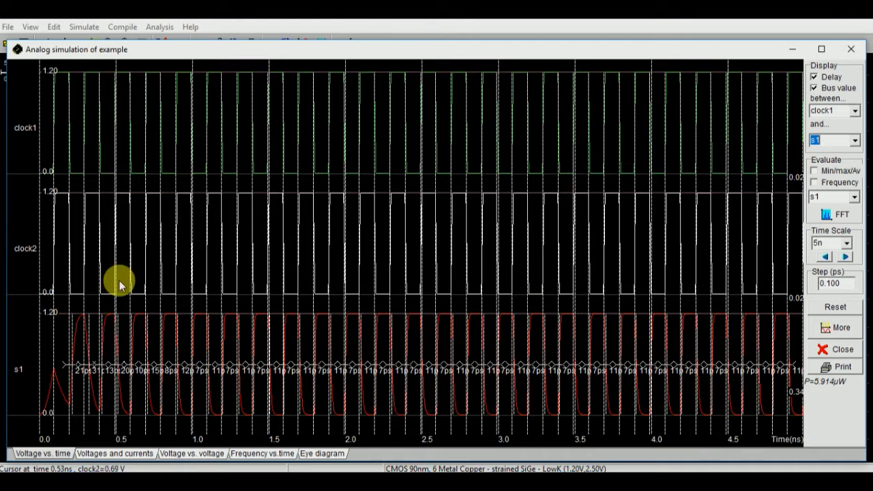
mouse_move(128, 181)
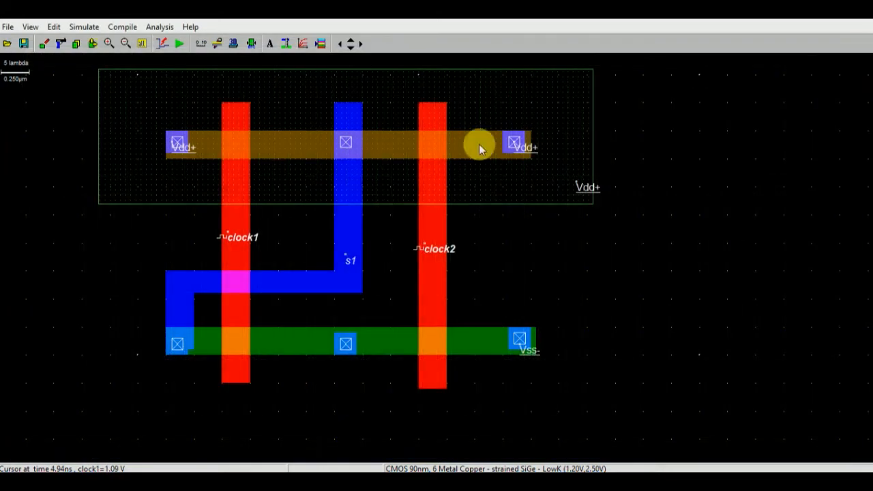
mouse_move(215, 239)
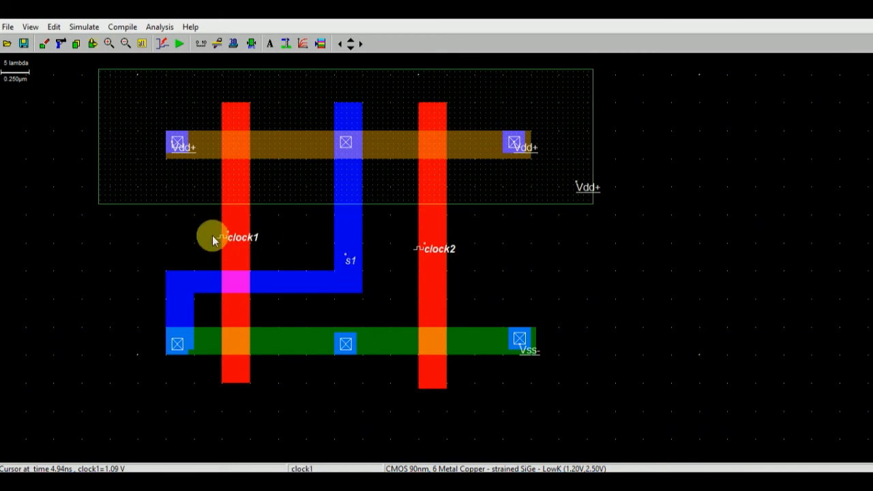
Make clock1 slower, to a 0.4 ns period at 2.5 GHz
double_click(238, 237)
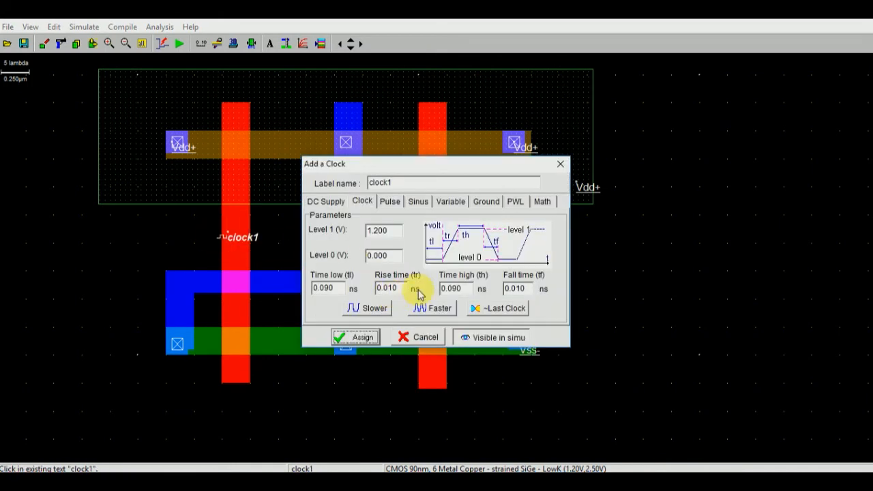
click(366, 307)
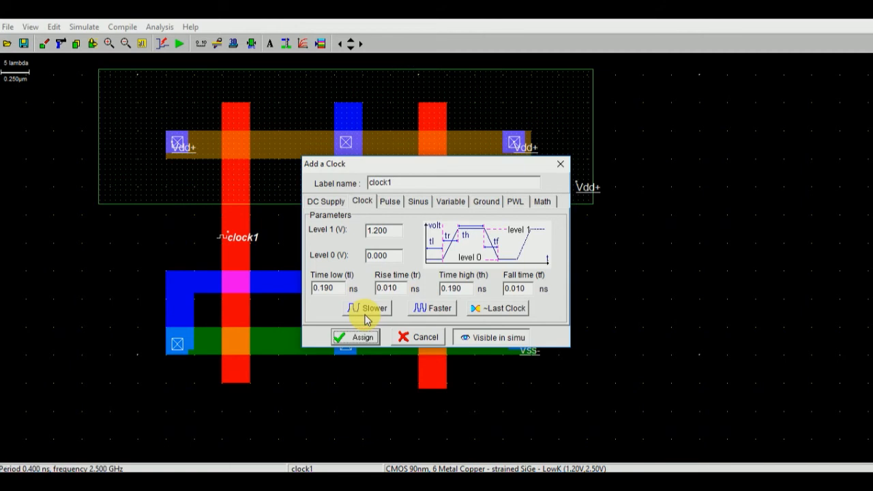
click(355, 337)
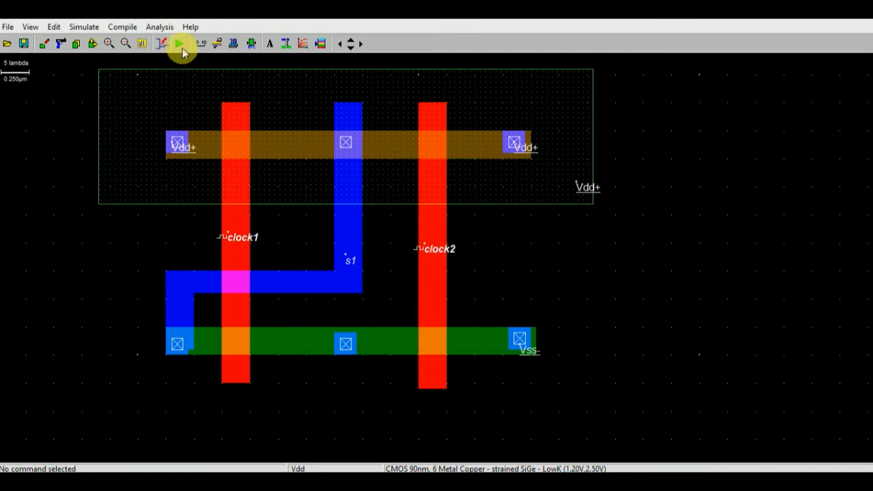
Rerun the analog simulation to plot the clock1, clock2 and s1 waveforms
click(182, 43)
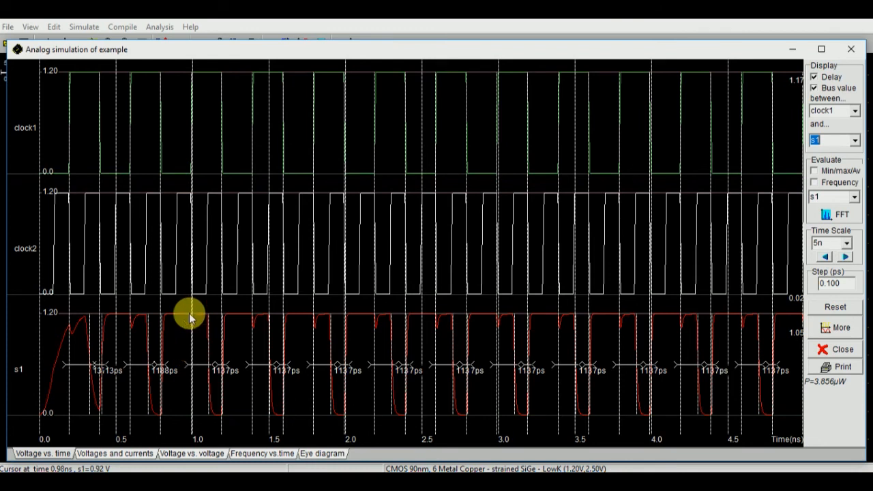
mouse_move(174, 303)
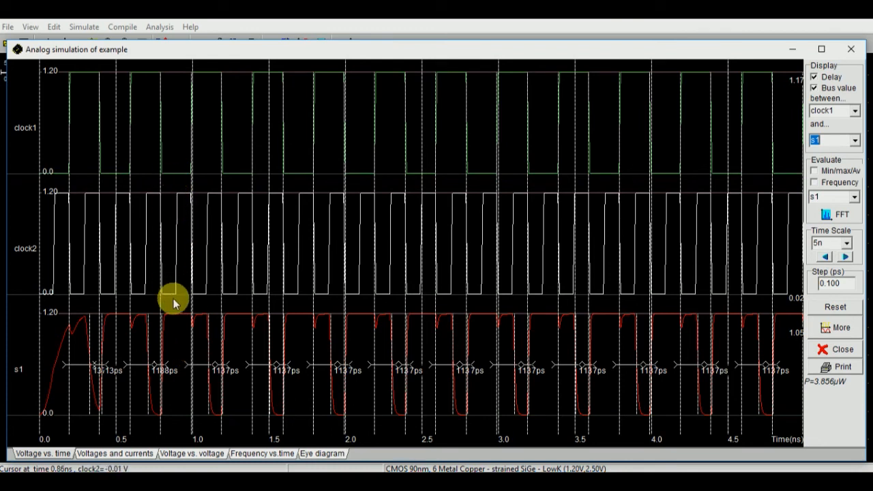
mouse_move(143, 198)
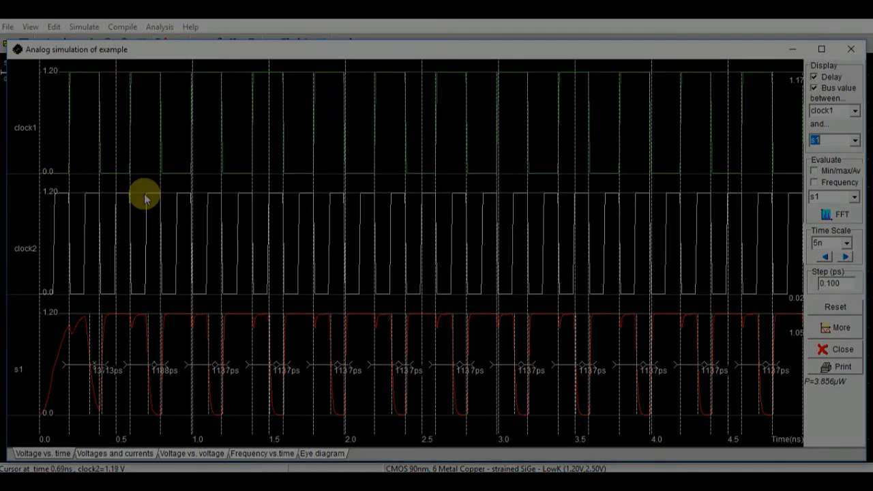